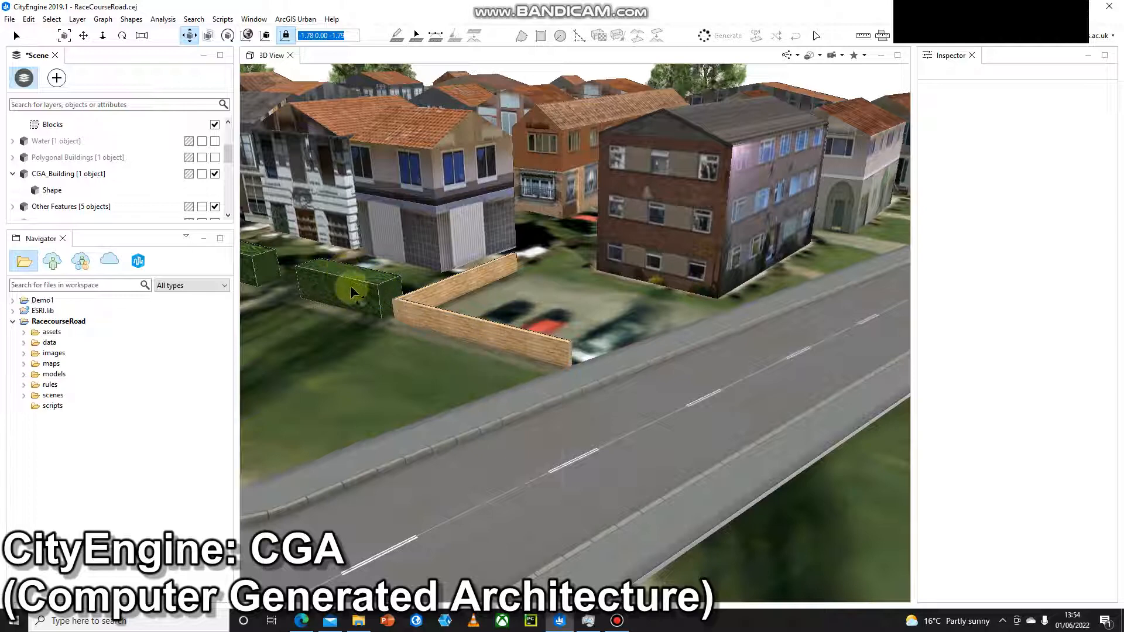
mouse_move(358, 301)
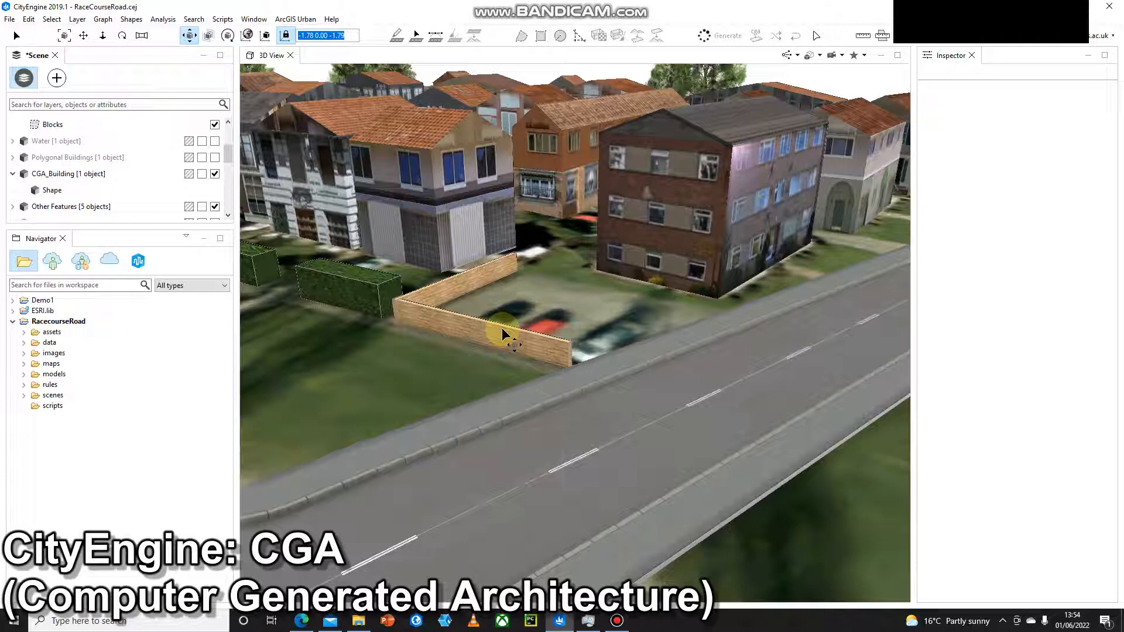
mouse_move(349, 372)
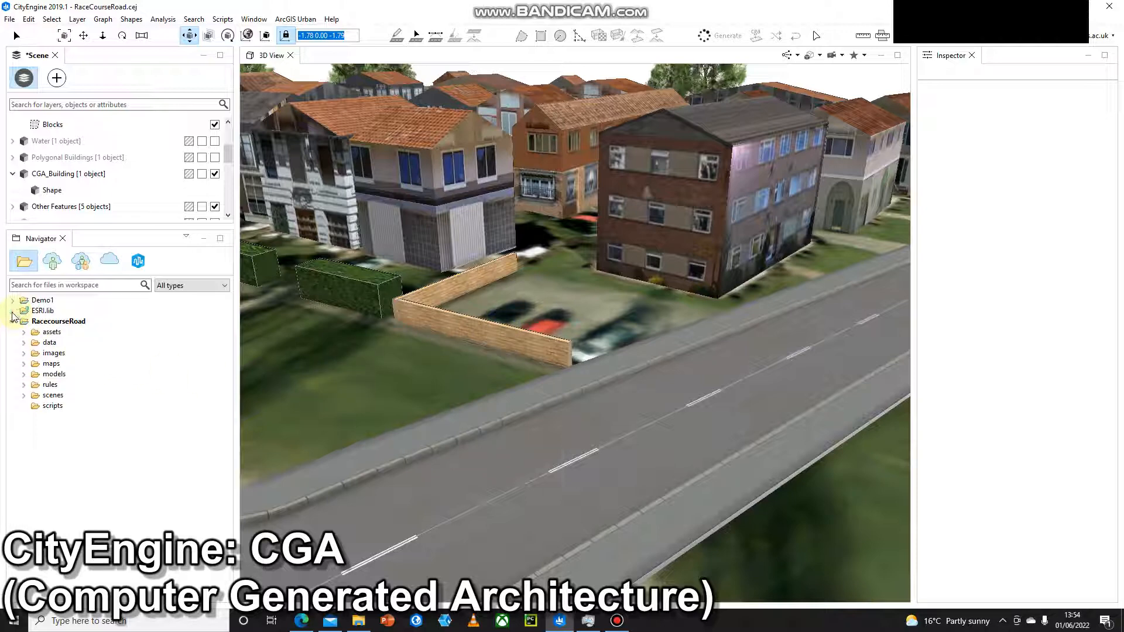
Expand ESRI.lib > assets down to the StreetScene folder listing its .glb street-furniture models
click(13, 311)
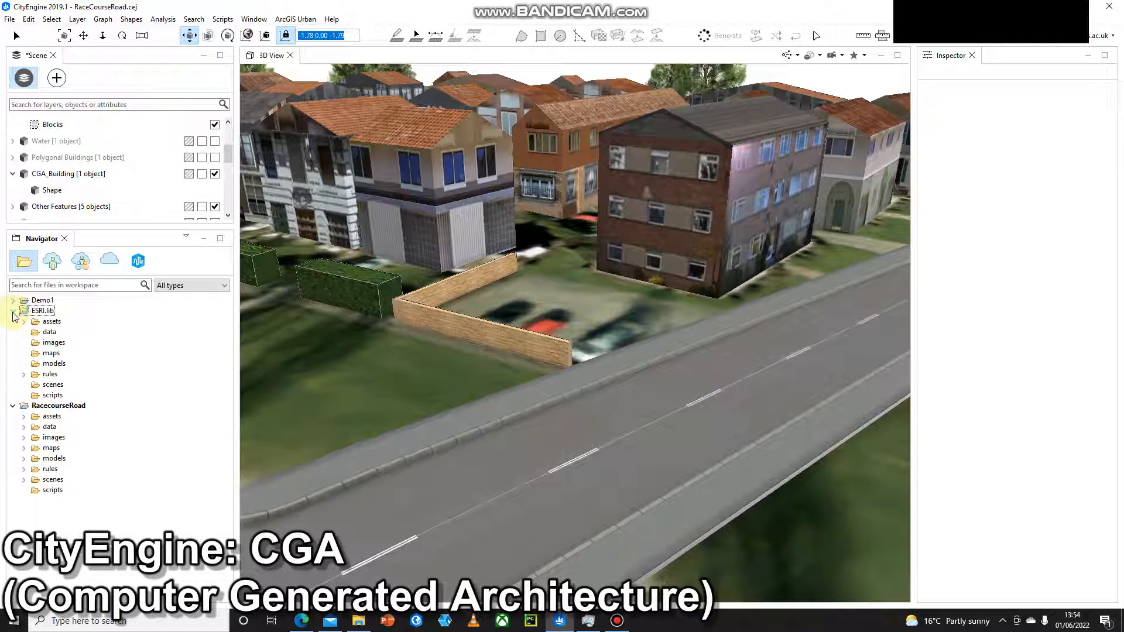
click(25, 321)
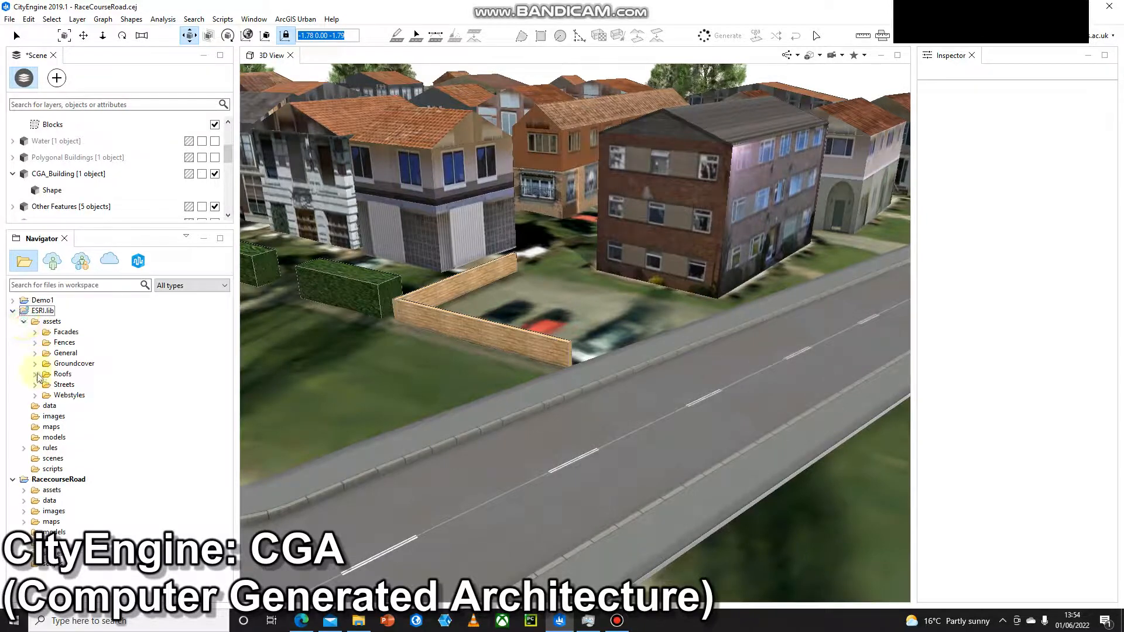
click(35, 394)
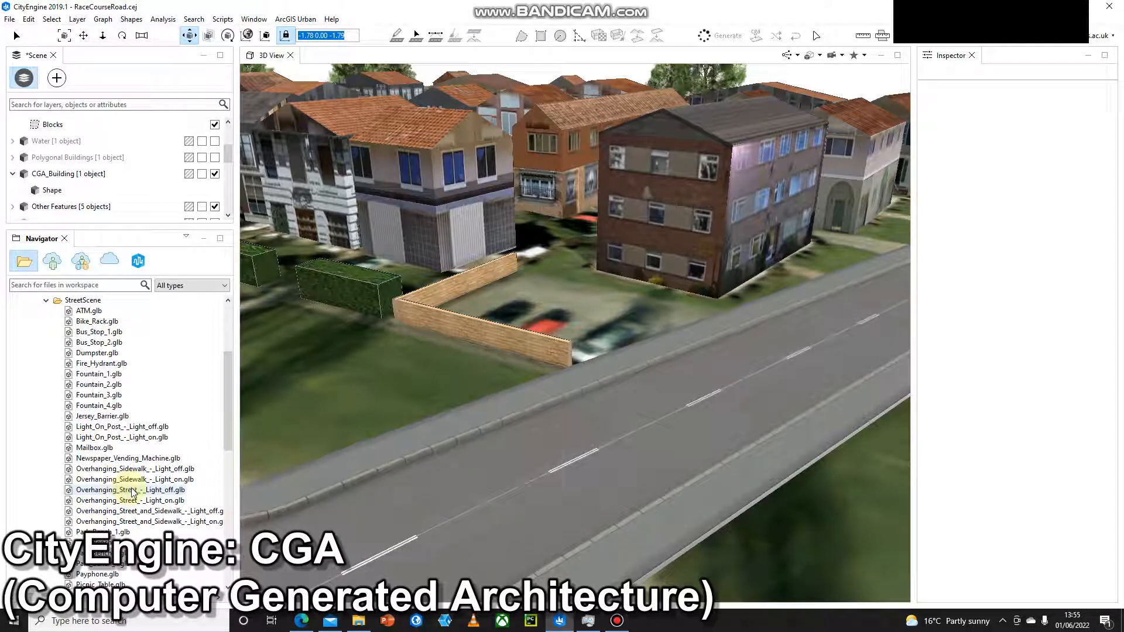
click(301, 621)
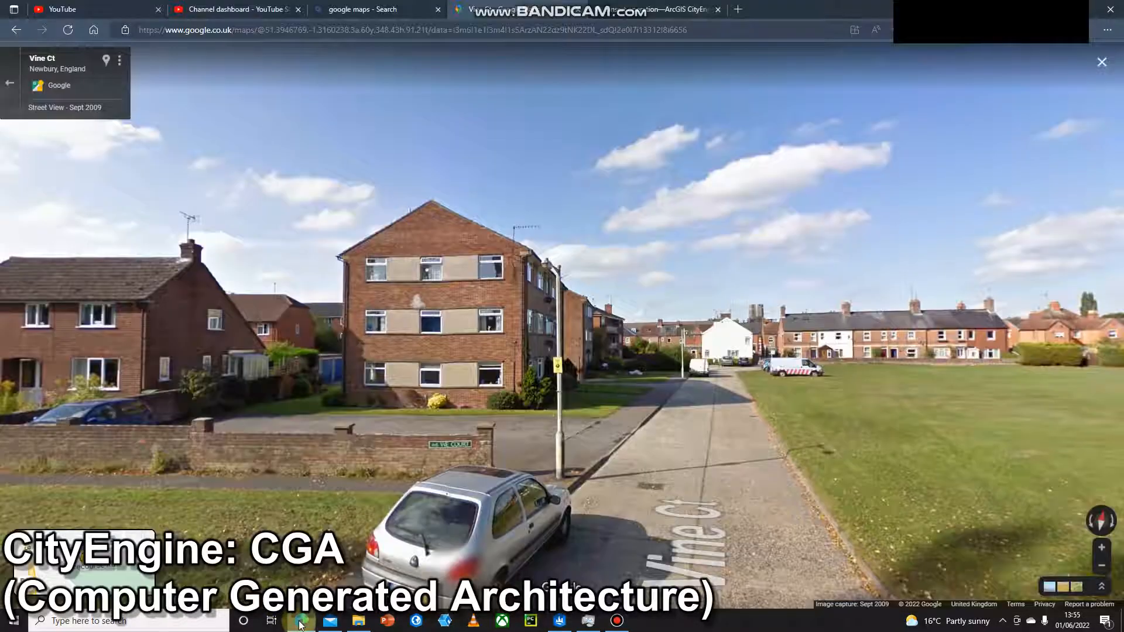
click(543, 458)
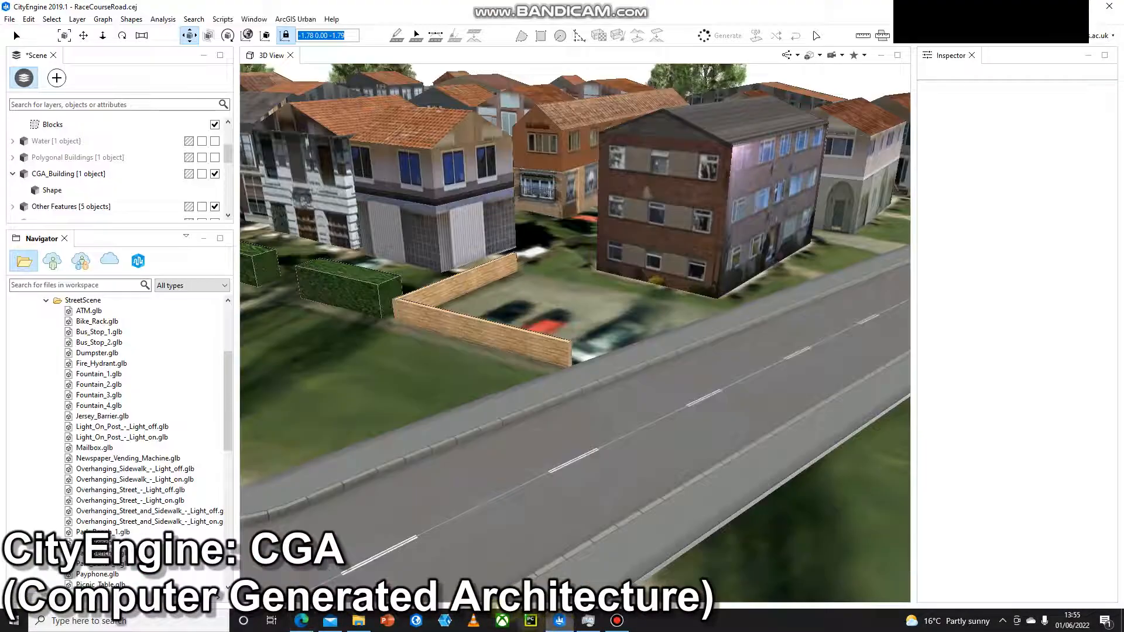
Place Overhanging_Street_-_Light_off.glb, rotate it, and move it onto the pavement by the car park fence
click(130, 500)
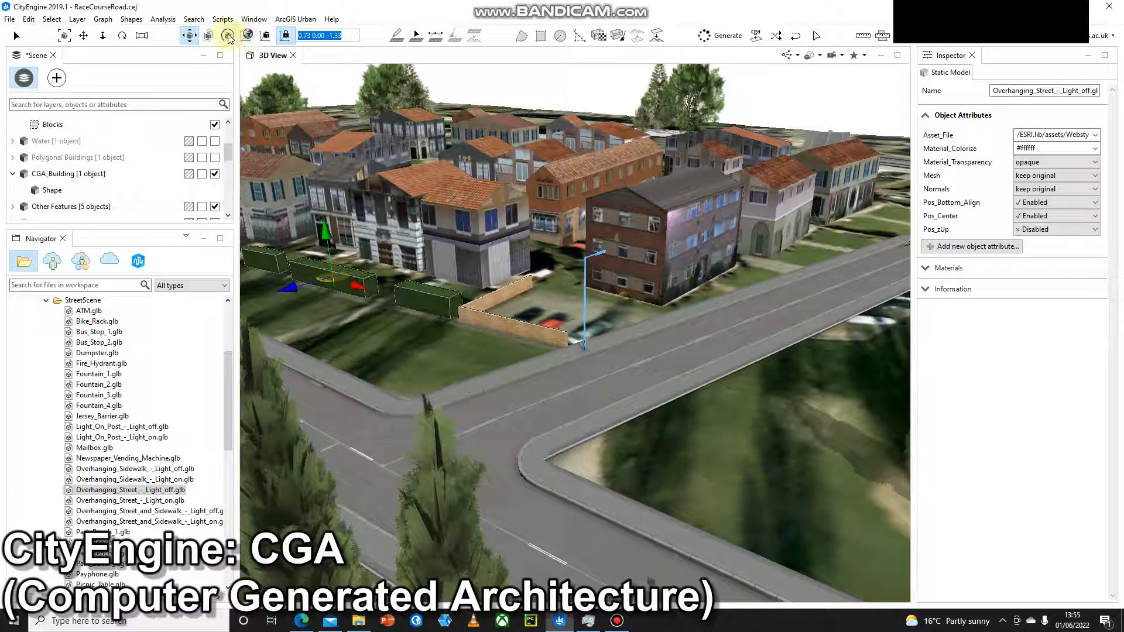
click(228, 35)
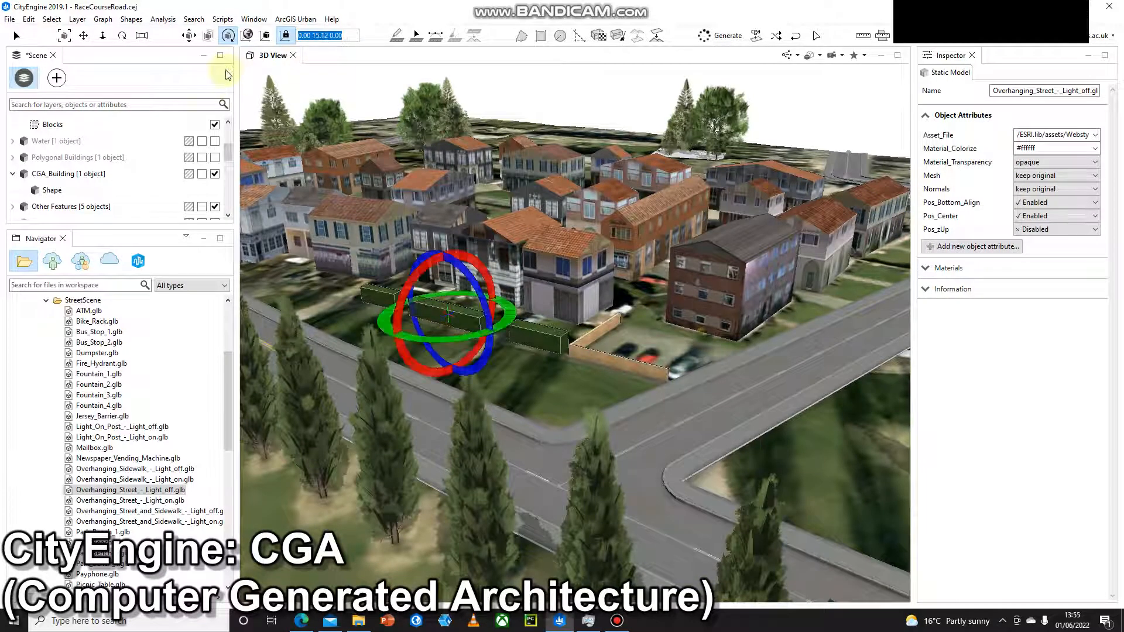
click(189, 35)
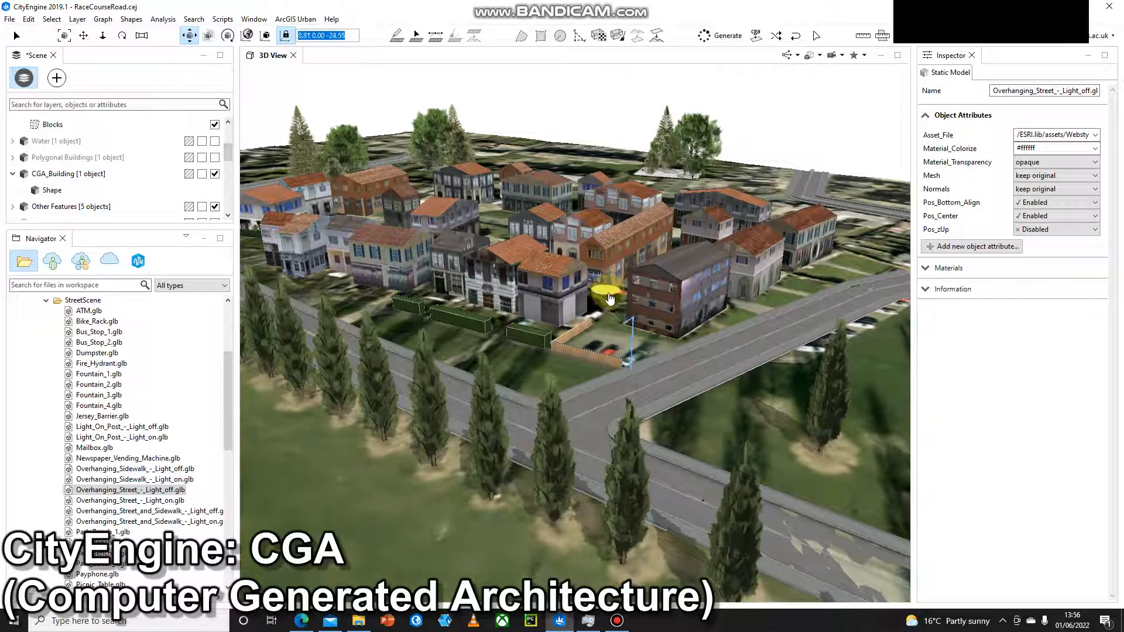
drag(609, 298, 581, 294)
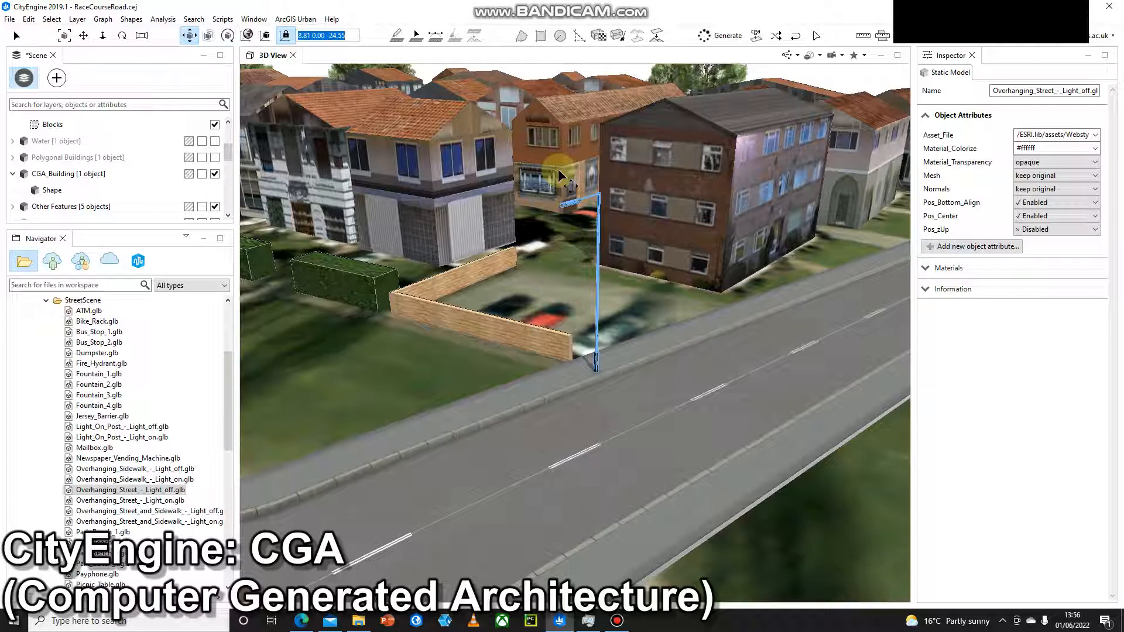
mouse_move(311, 615)
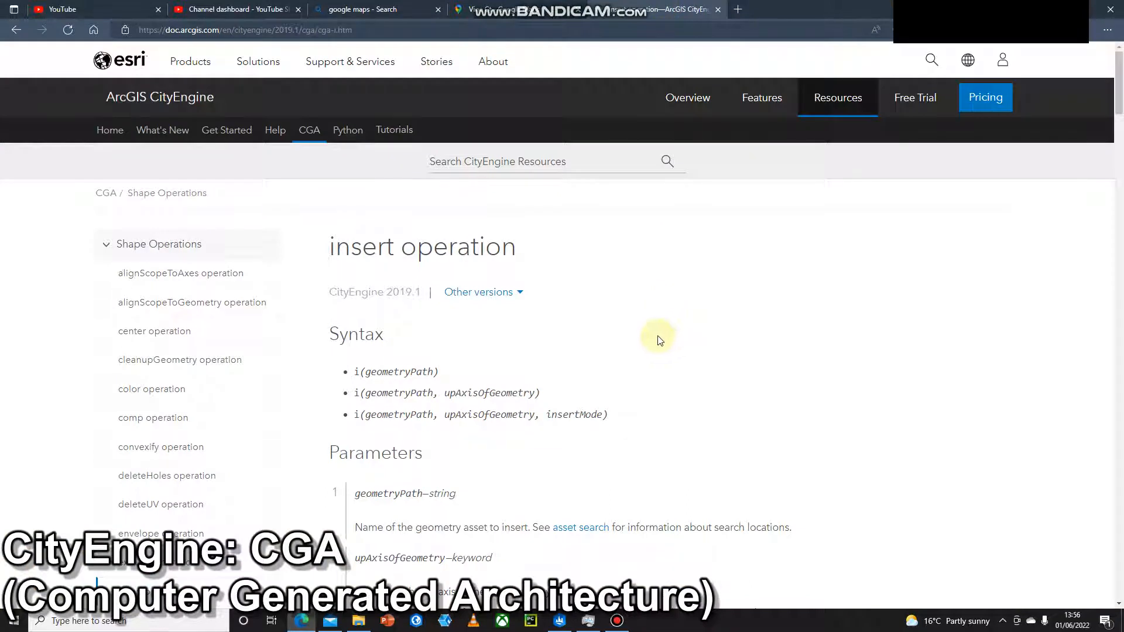
mouse_move(584, 254)
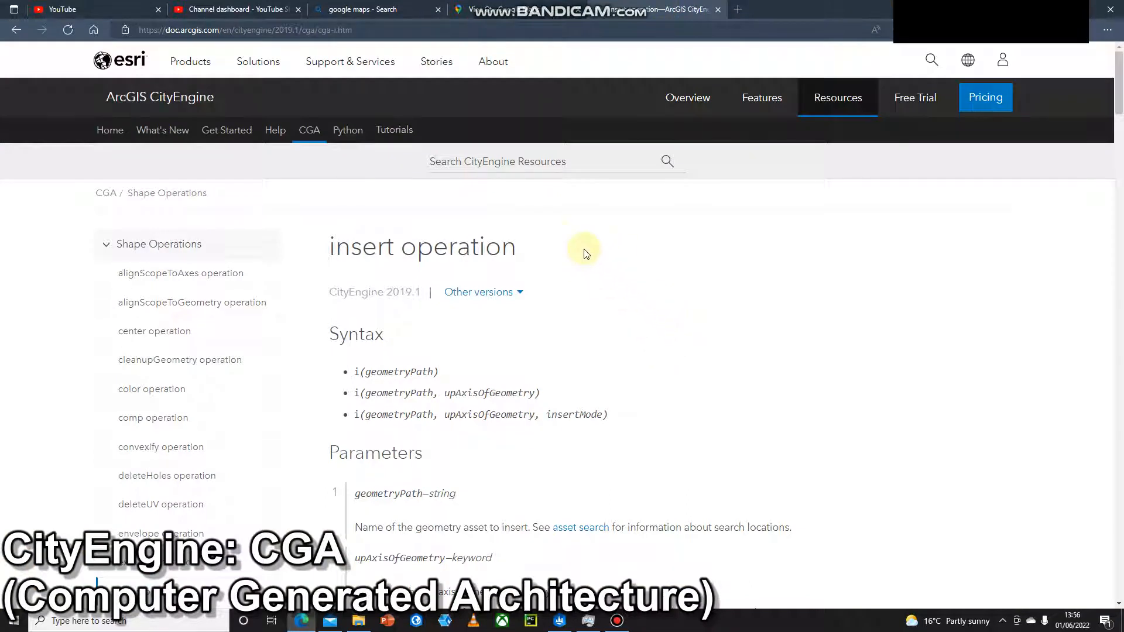
Read through the CGA insert operation docs, highlighting the beethoven.obj example file name
scroll(down, 3)
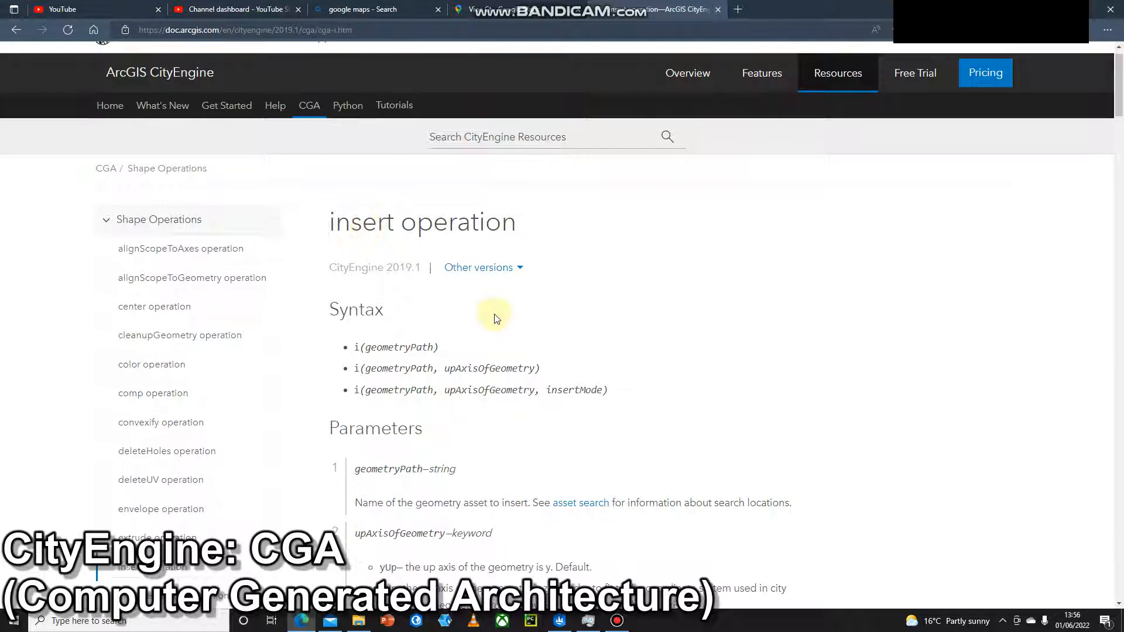
scroll(down, 3)
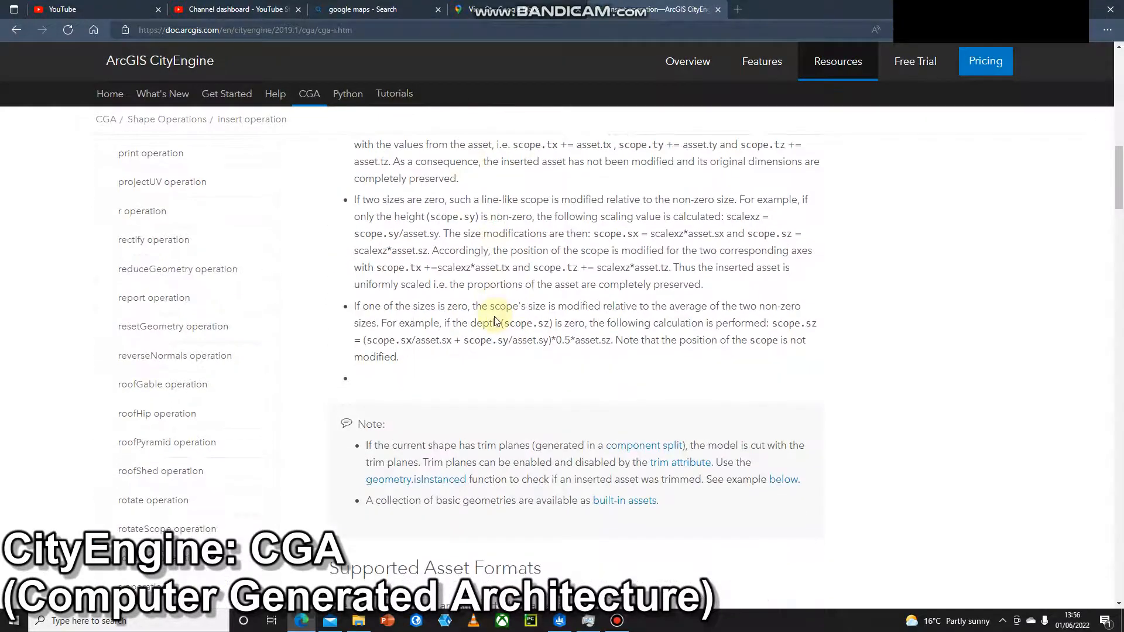
scroll(down, 3)
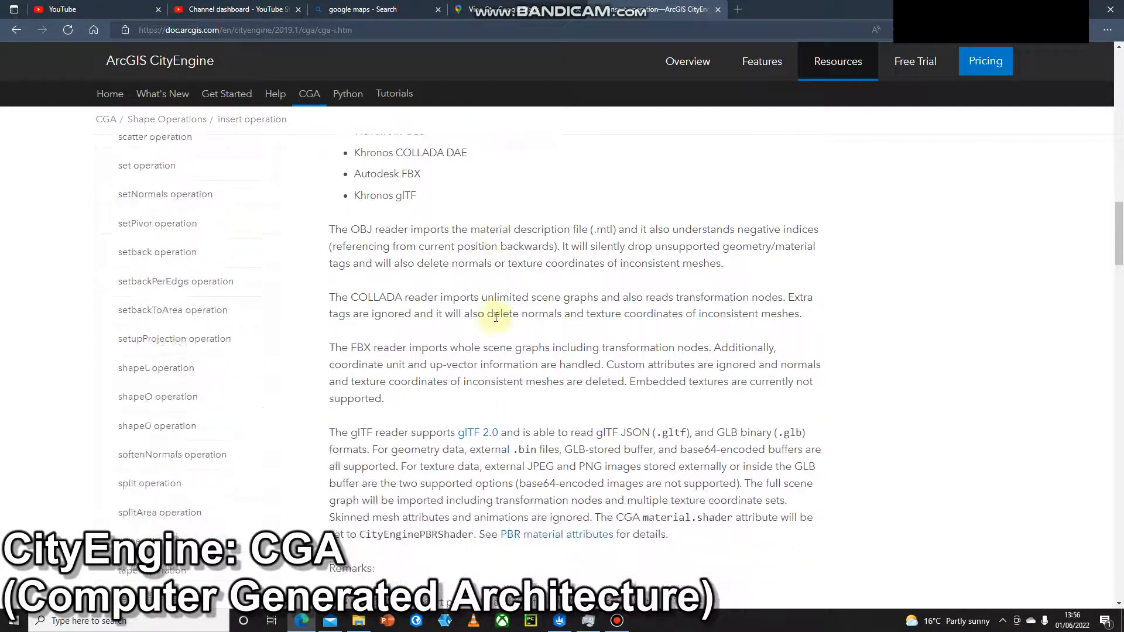
scroll(down, 3)
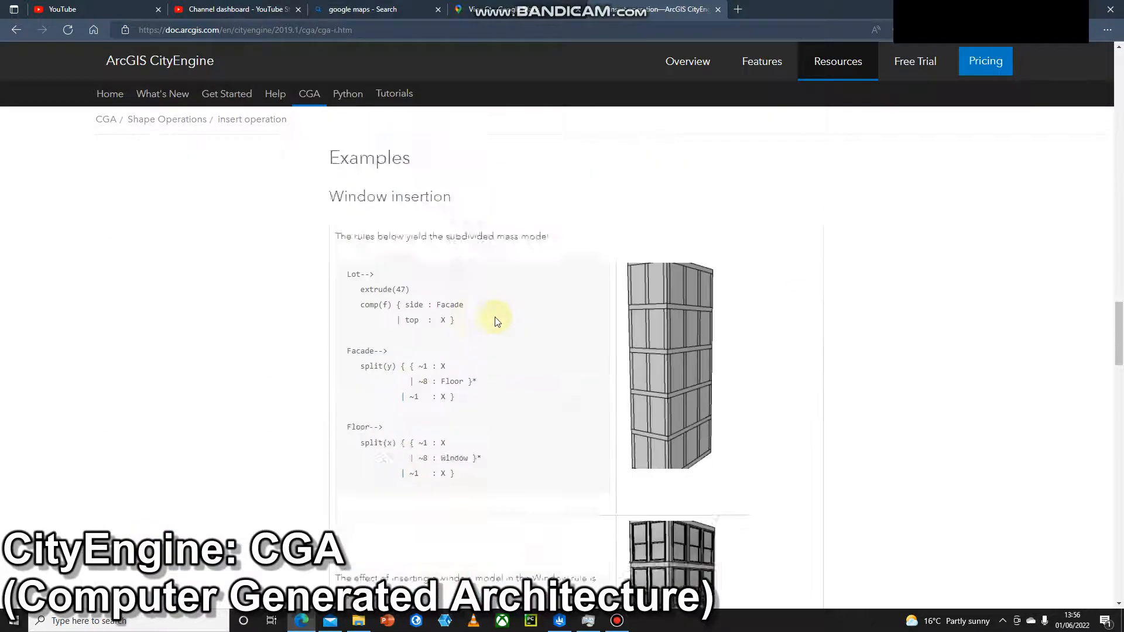
scroll(down, 3)
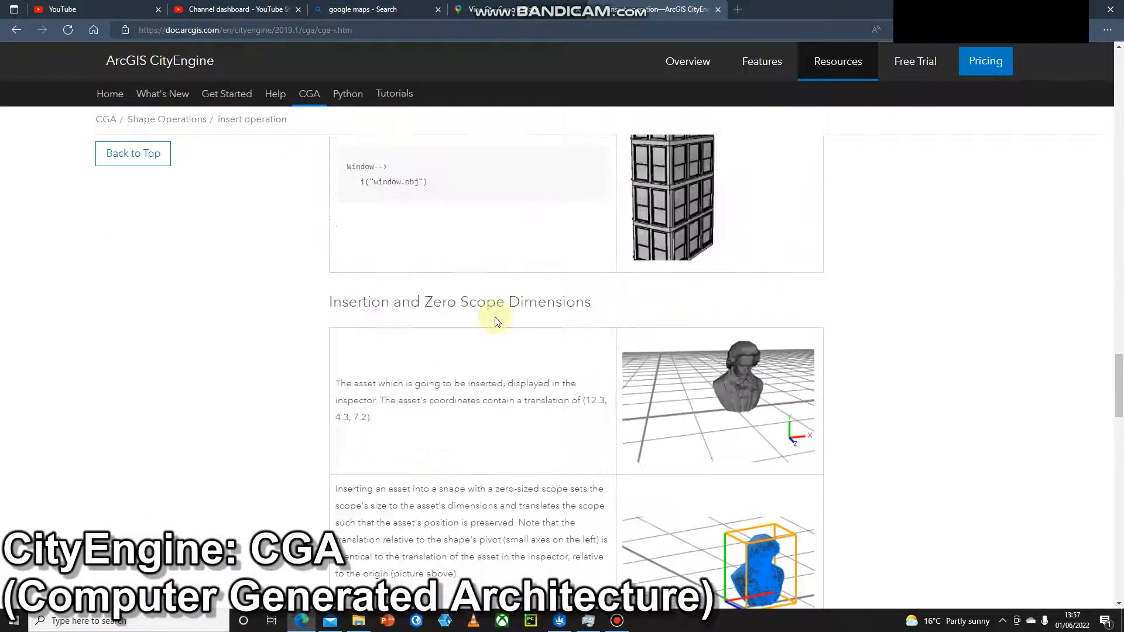
scroll(down, 3)
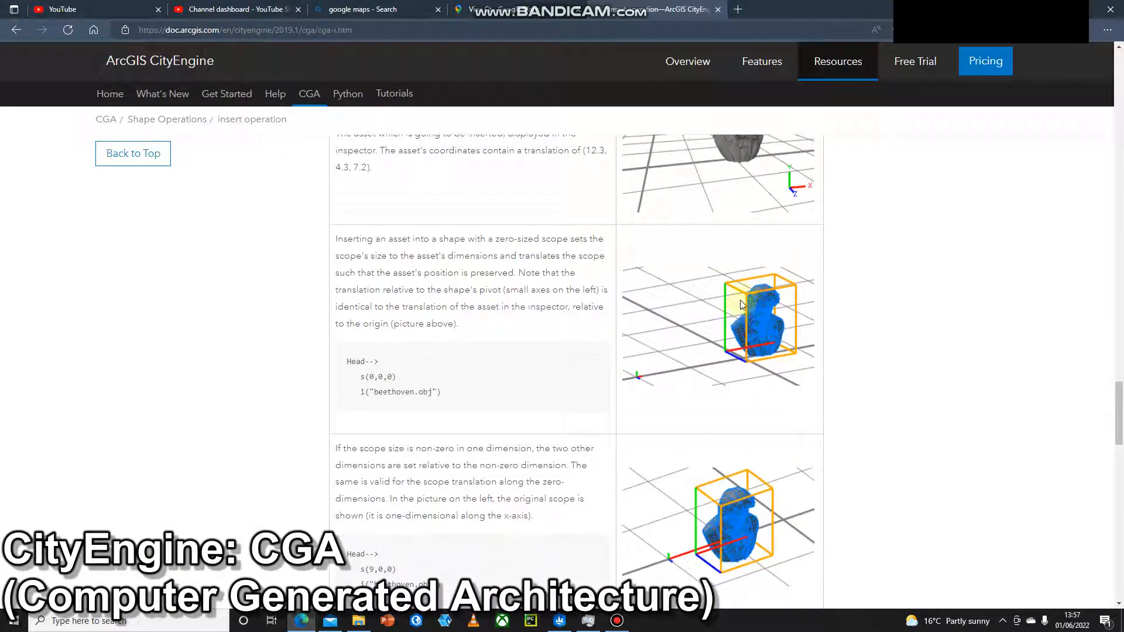
mouse_move(764, 331)
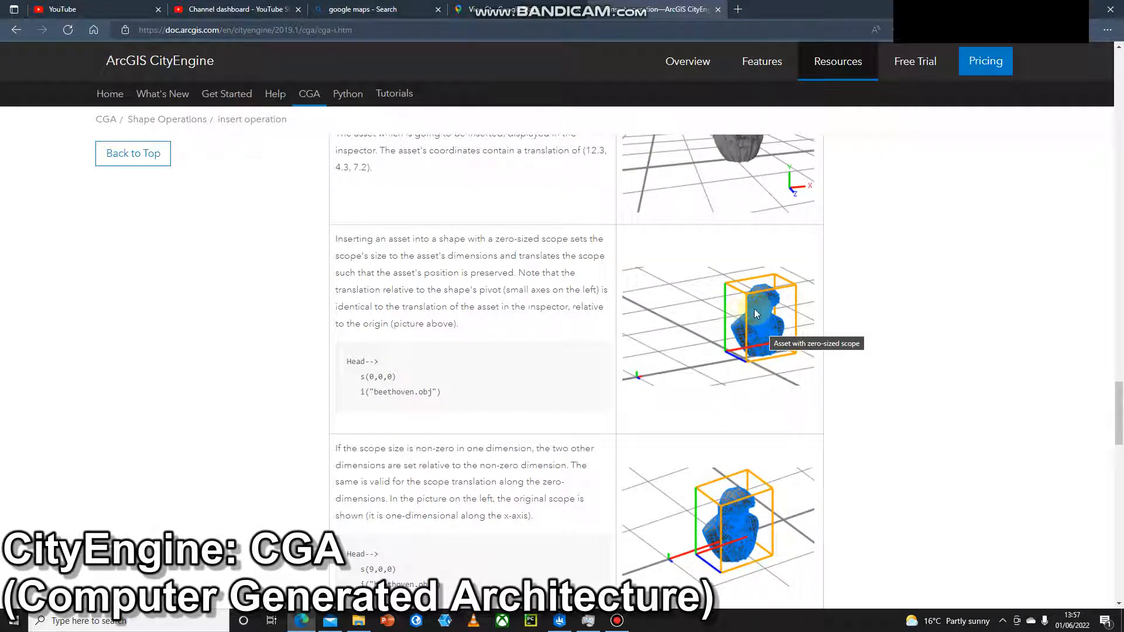
mouse_move(347, 365)
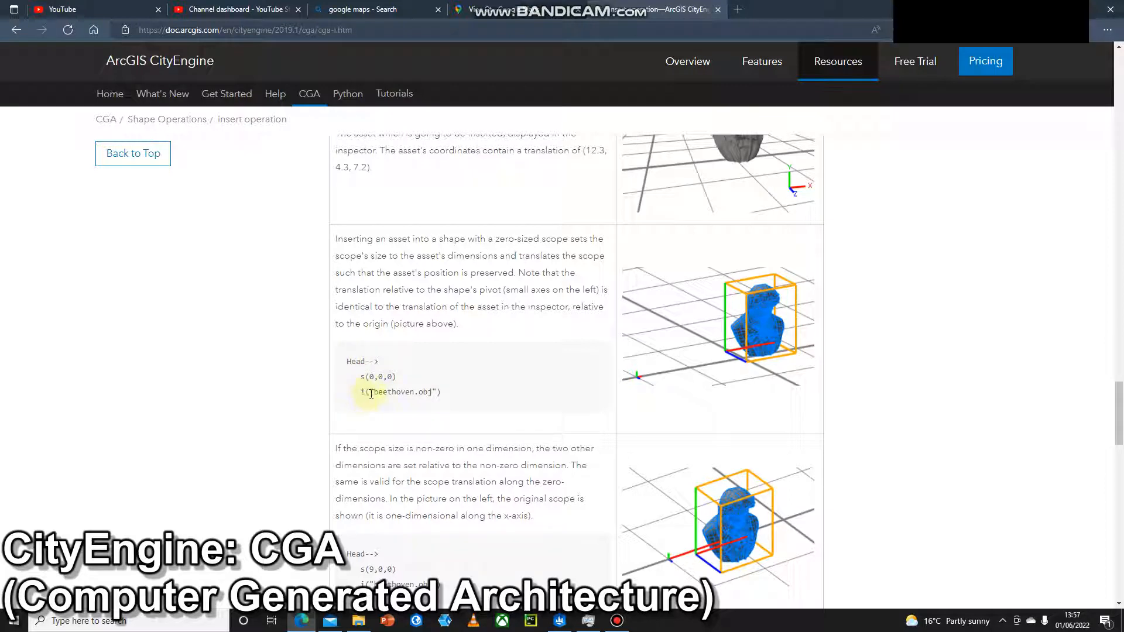
double_click(404, 392)
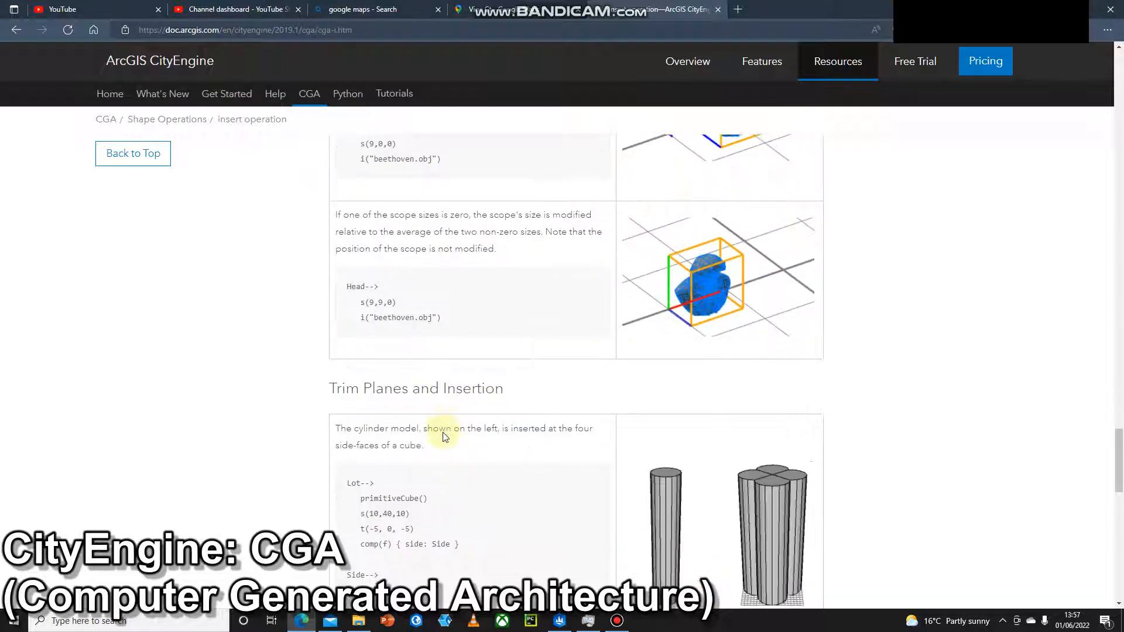
scroll(down, 3)
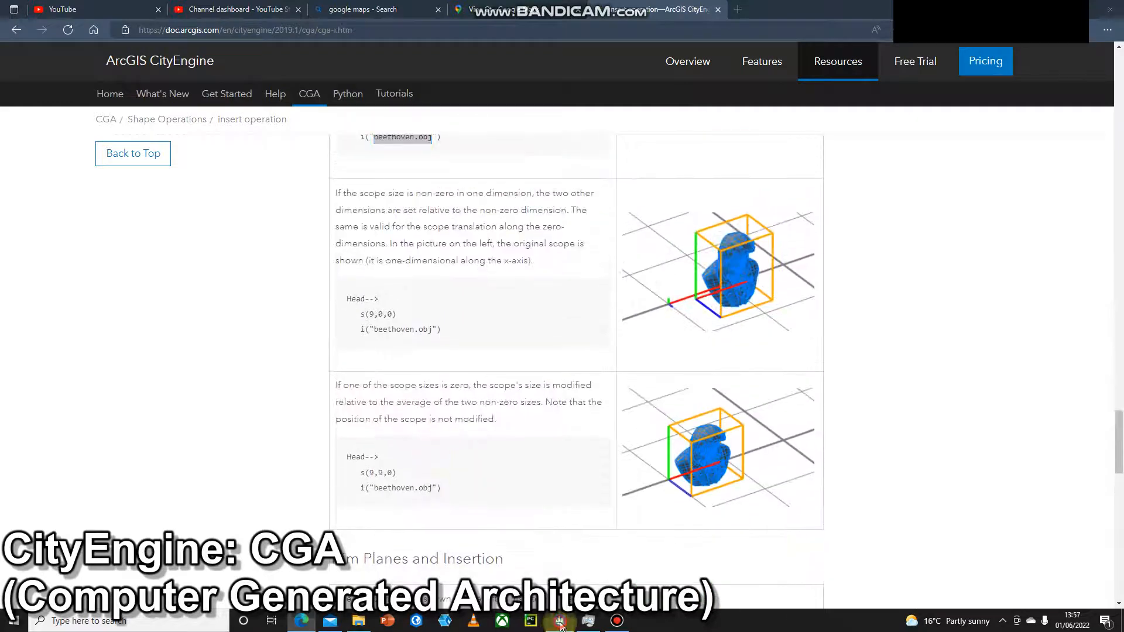
Return to the CityEngine scene where the ATM model is dropped near the kerb
click(559, 620)
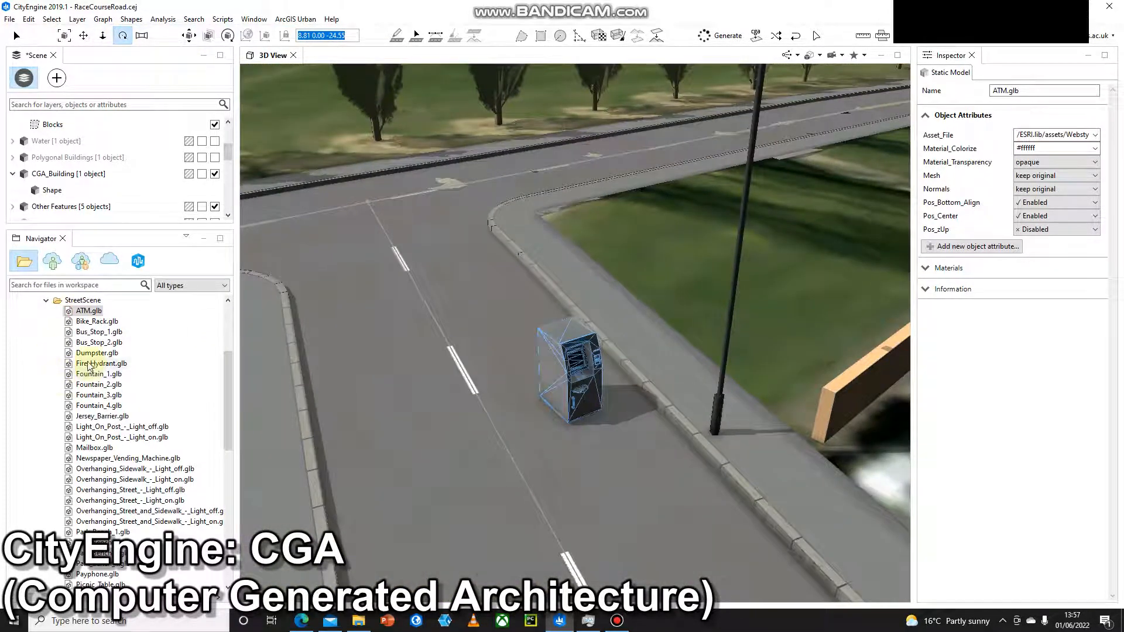
Add Fire_Hydrant, Dumpster and US_Mailbox beside the ATM, then Cargo_Ship_Full from Transportation
click(101, 363)
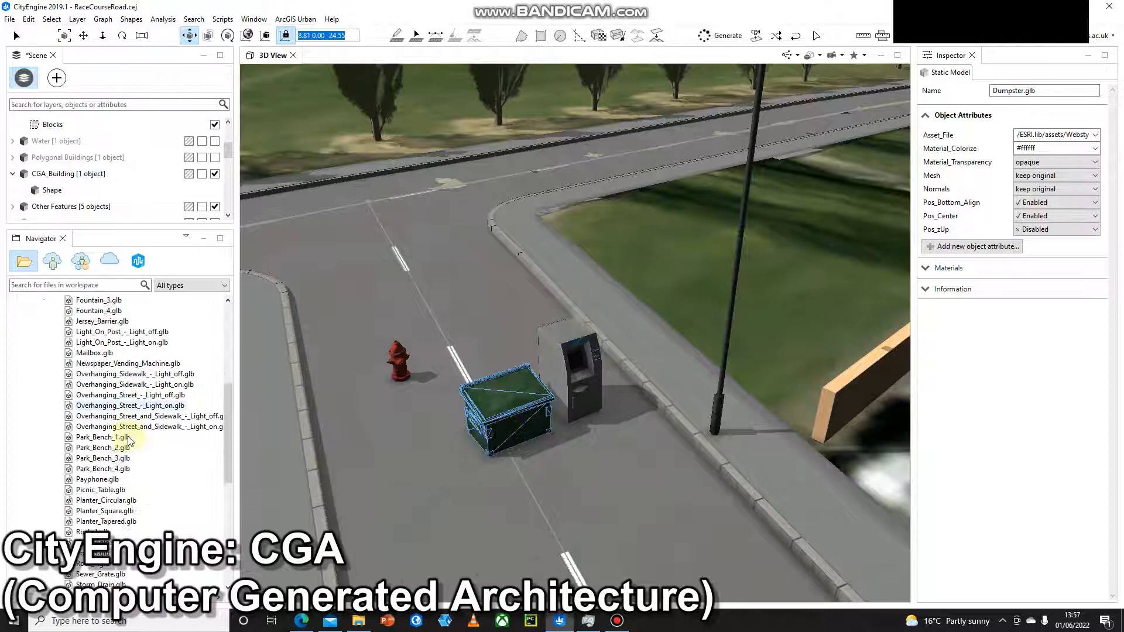
scroll(down, 3)
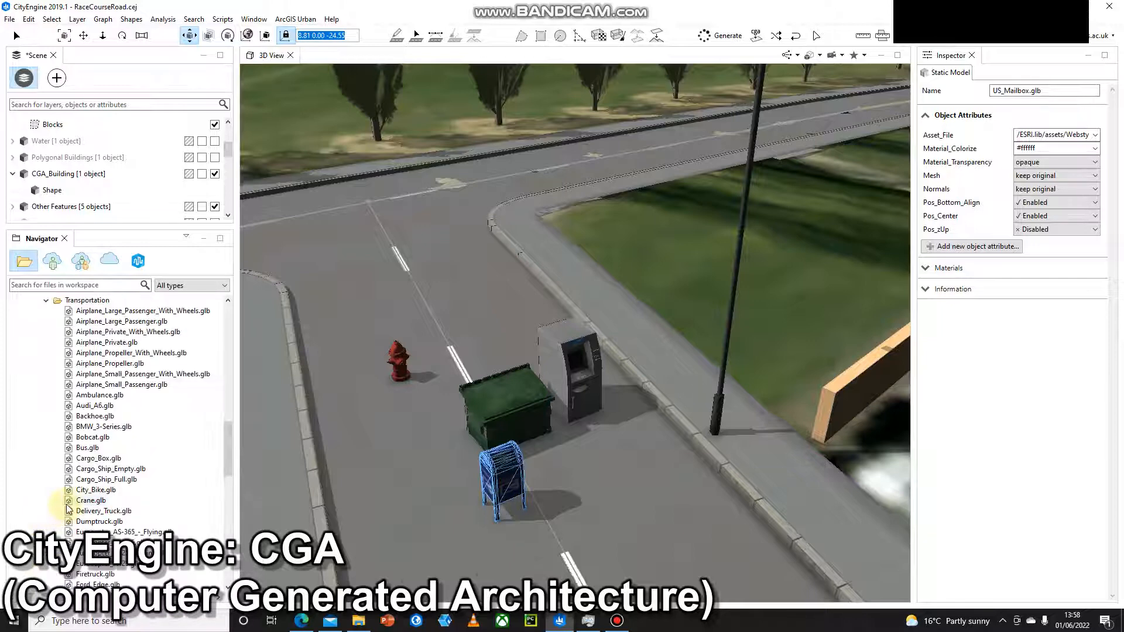
scroll(down, 3)
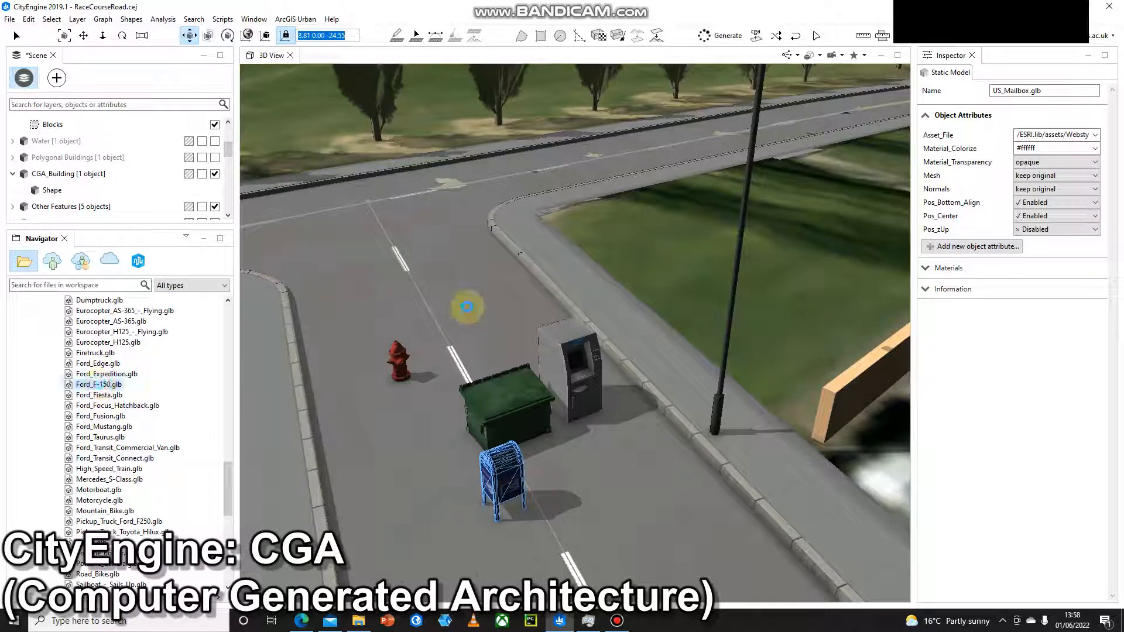
double_click(97, 384)
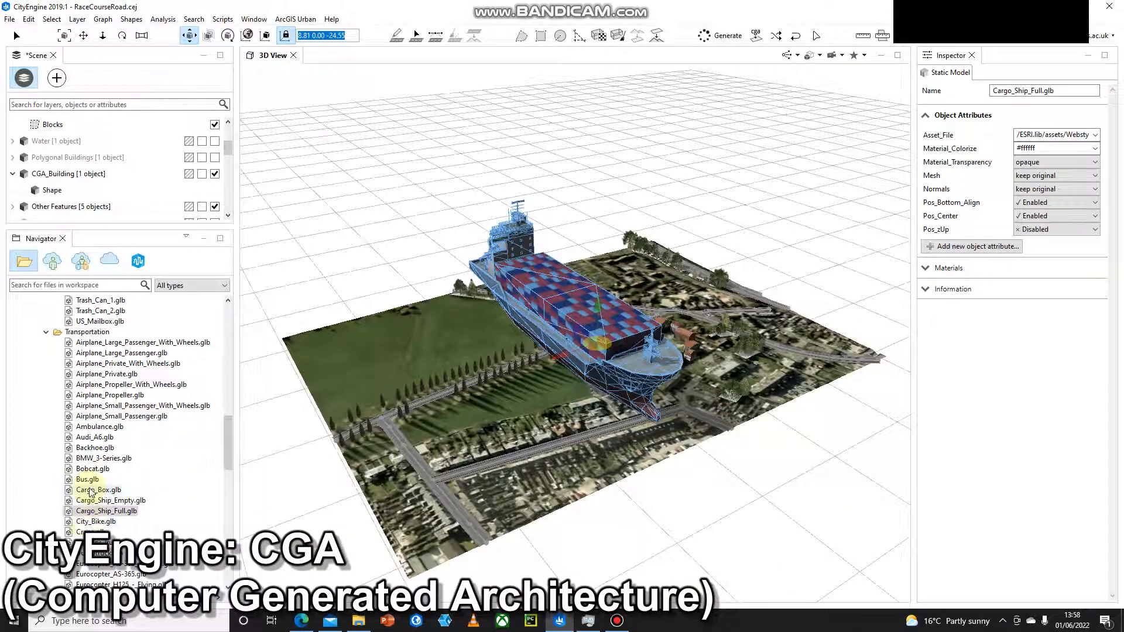
Place Cargo_Ship_Empty.glb beside the loaded container ship on the site
click(110, 500)
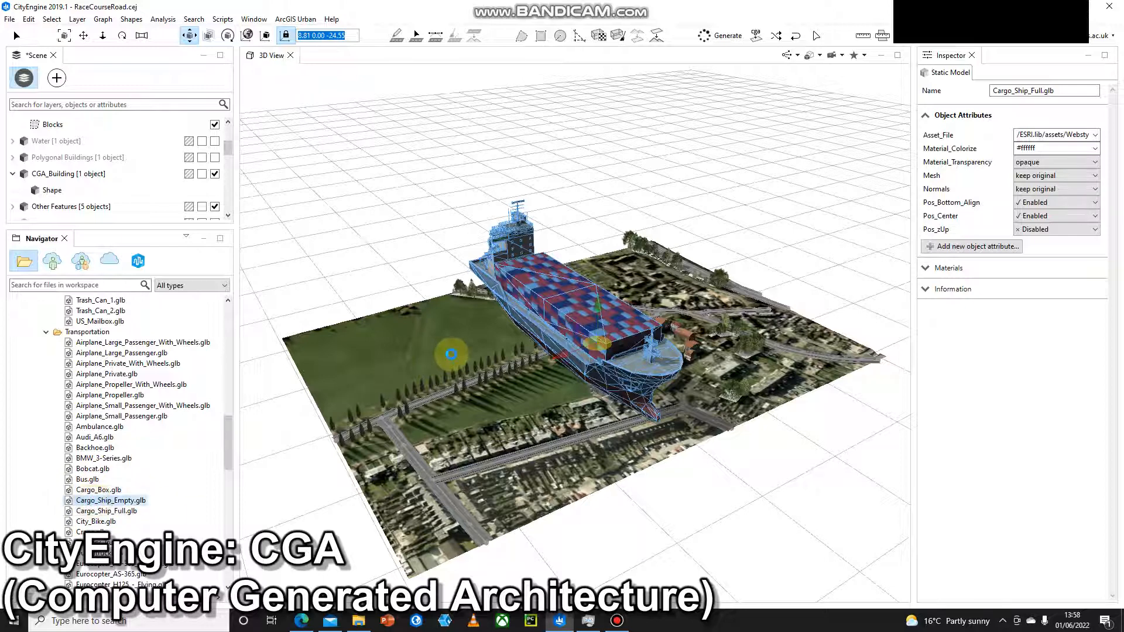
click(110, 500)
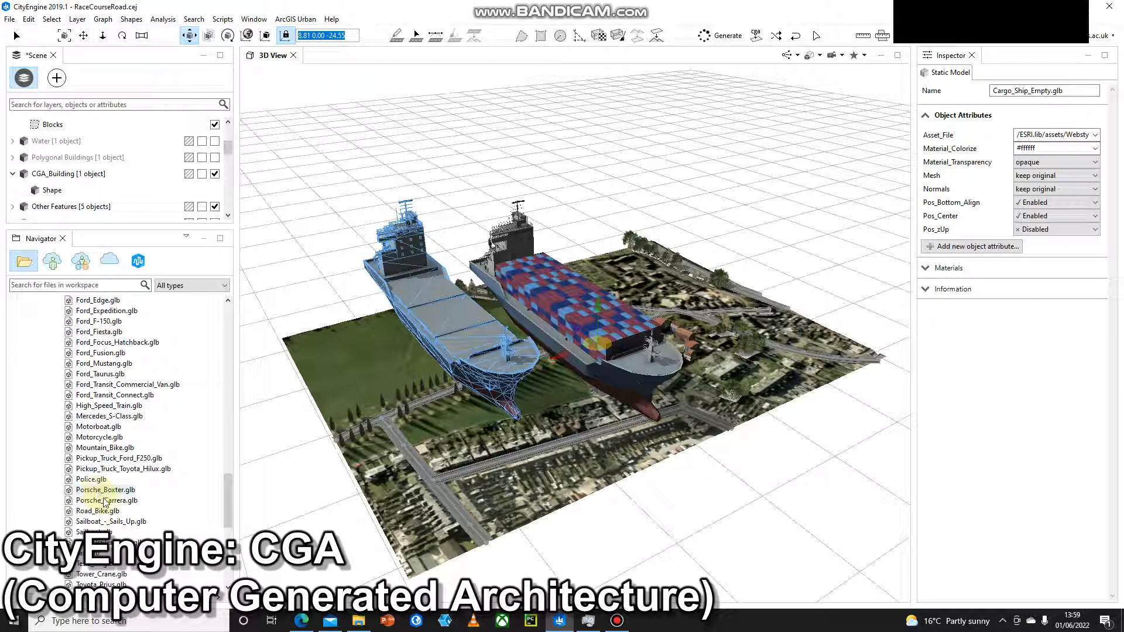
scroll(down, 3)
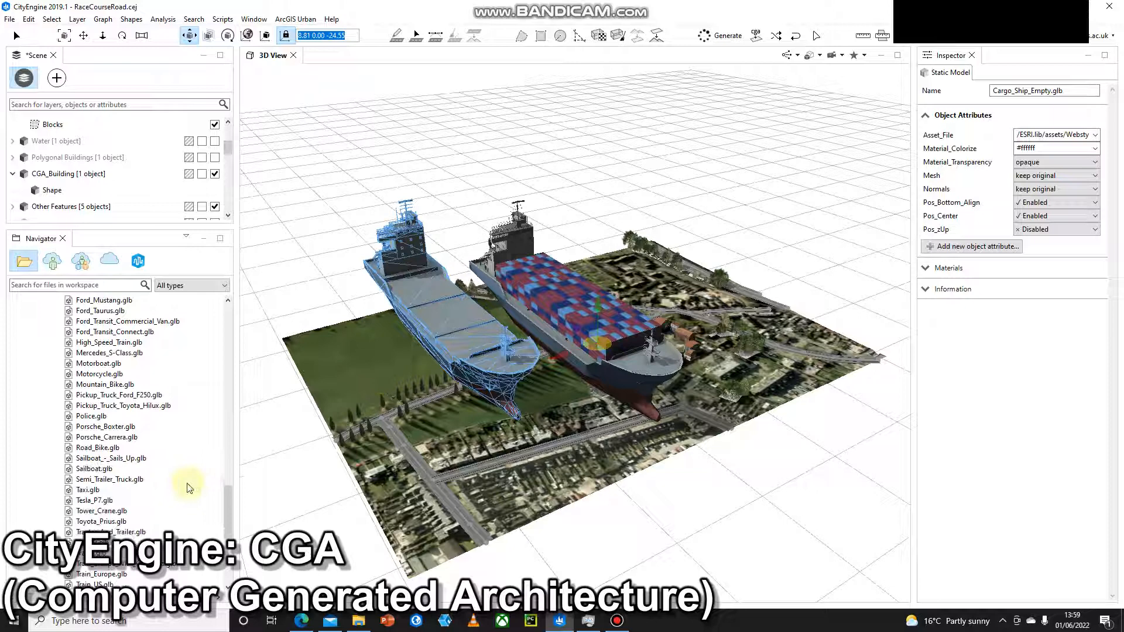